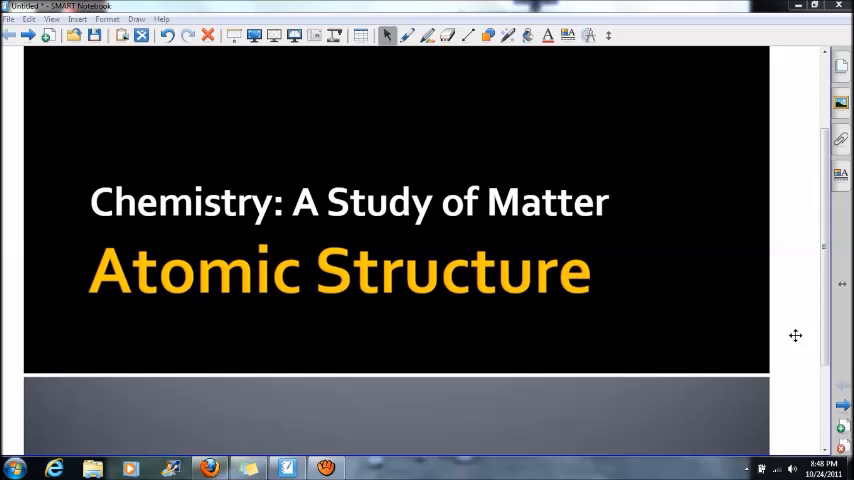
{"action": "mouse_move", "coordinate": [792, 268]}
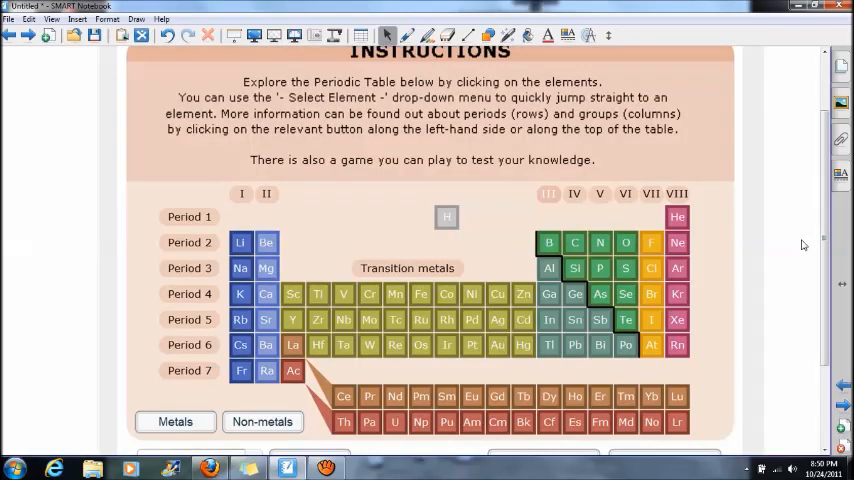
{"action": "mouse_move", "coordinate": [750, 244]}
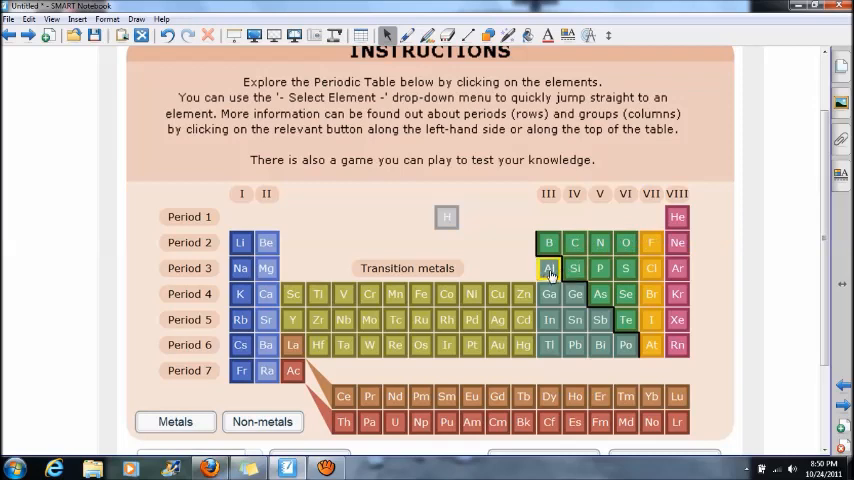
Step: Show aluminium's details on the periodic table: atomic number 13, mass number 27
{"action": "left_click", "coordinate": [548, 268]}
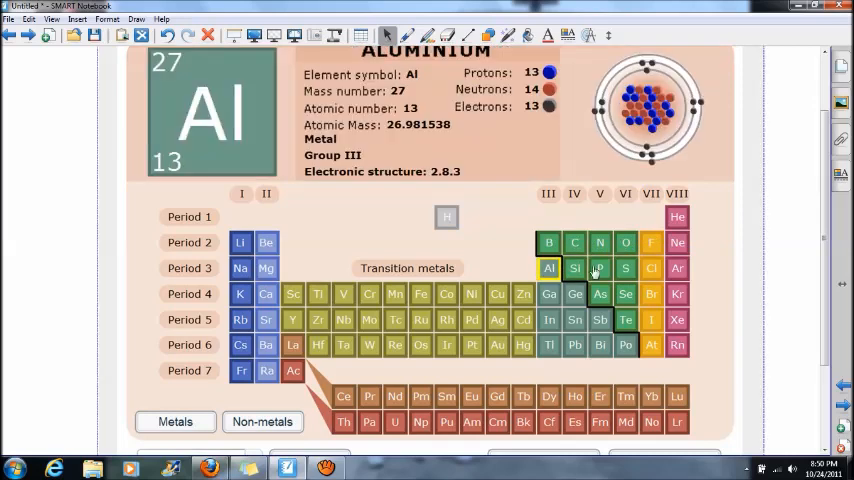
{"action": "scroll", "scroll_direction": "up", "scroll_amount": 3}
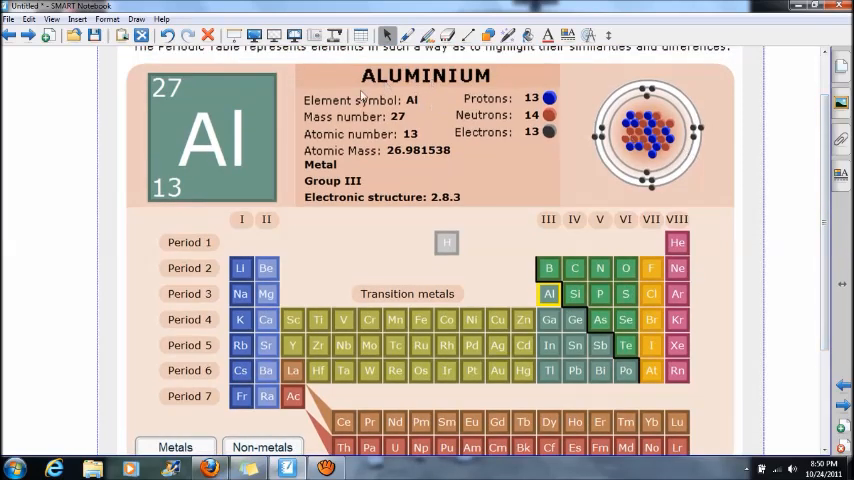
{"action": "mouse_move", "coordinate": [124, 136]}
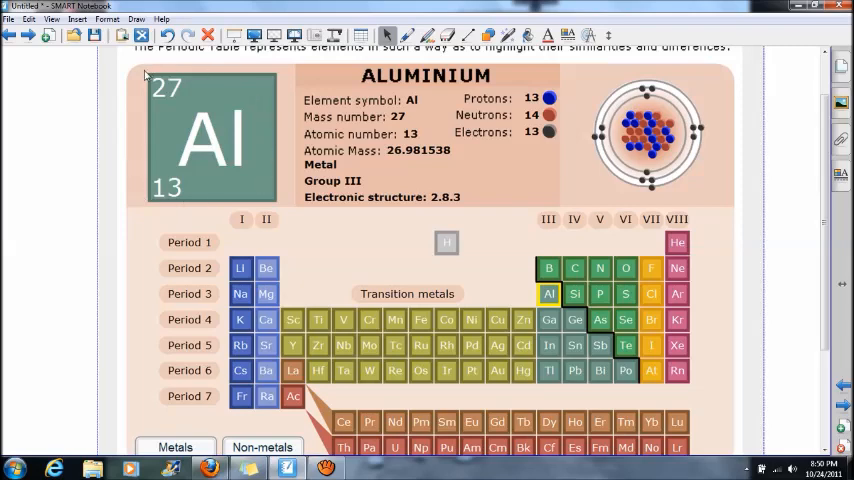
{"action": "mouse_move", "coordinate": [272, 96]}
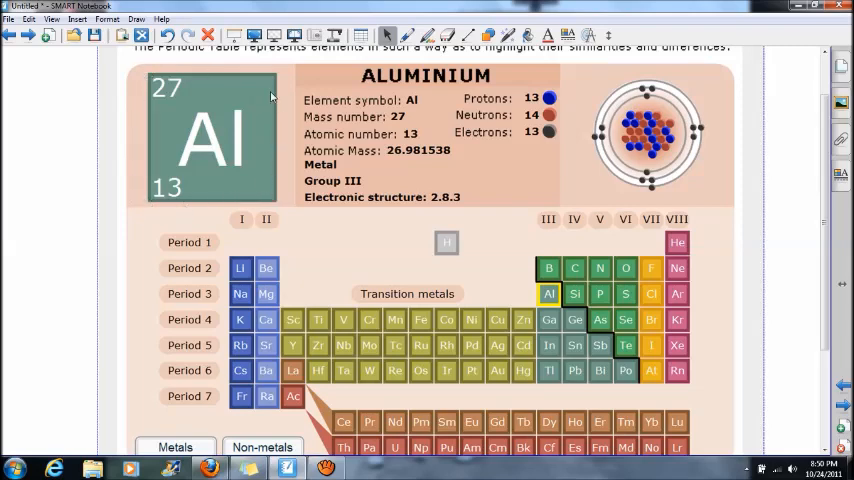
{"action": "mouse_move", "coordinate": [242, 208]}
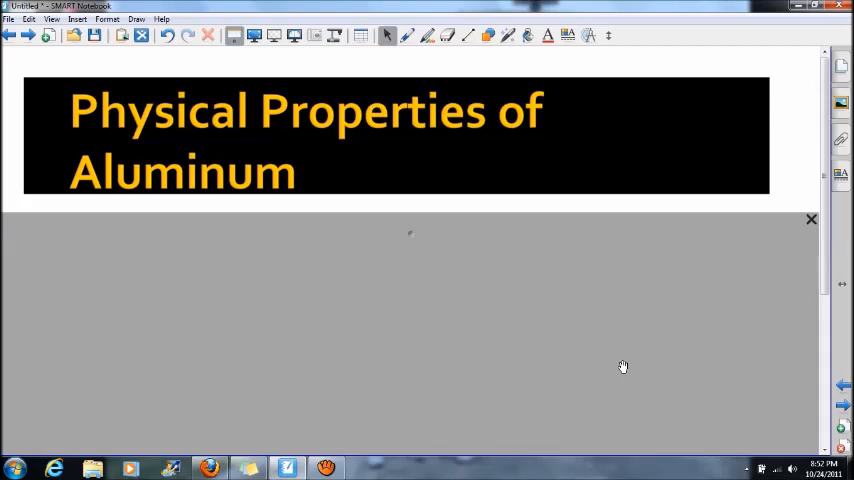
{"action": "mouse_move", "coordinate": [480, 268]}
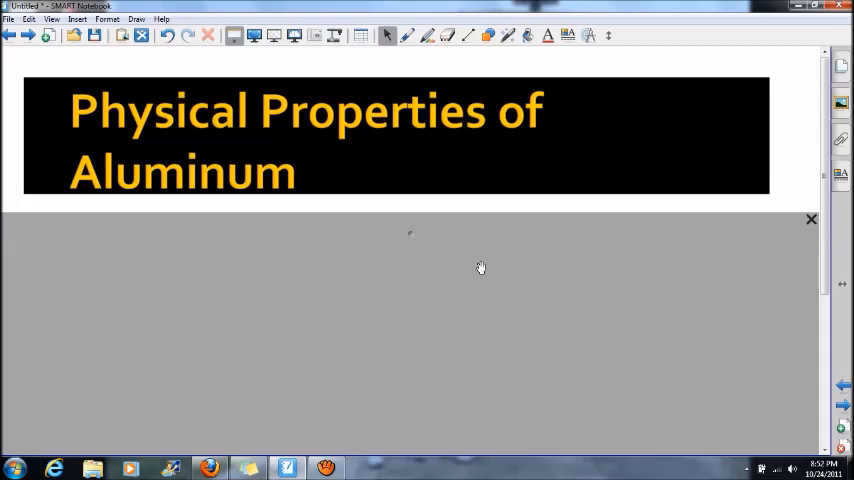
{"action": "mouse_move", "coordinate": [432, 244]}
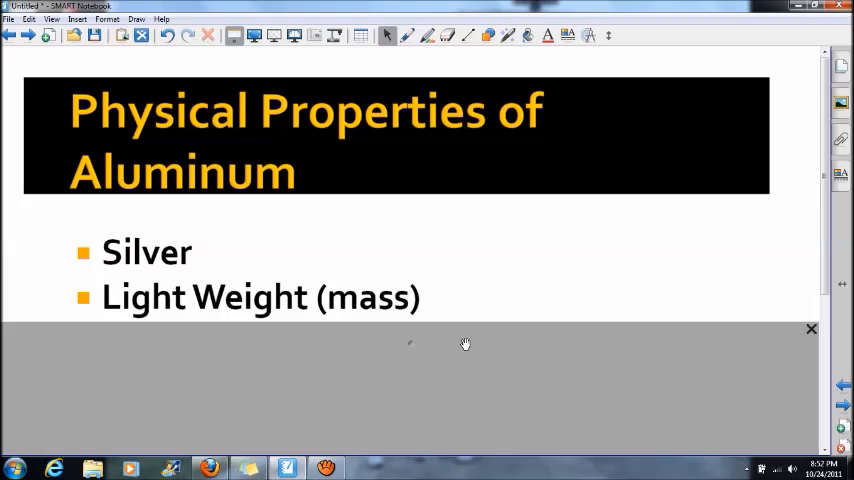
Step: Pull the Screen Shade down to reveal the Smooth property
{"action": "left_click_drag", "start_coordinate": [410, 336], "coordinate": [412, 356]}
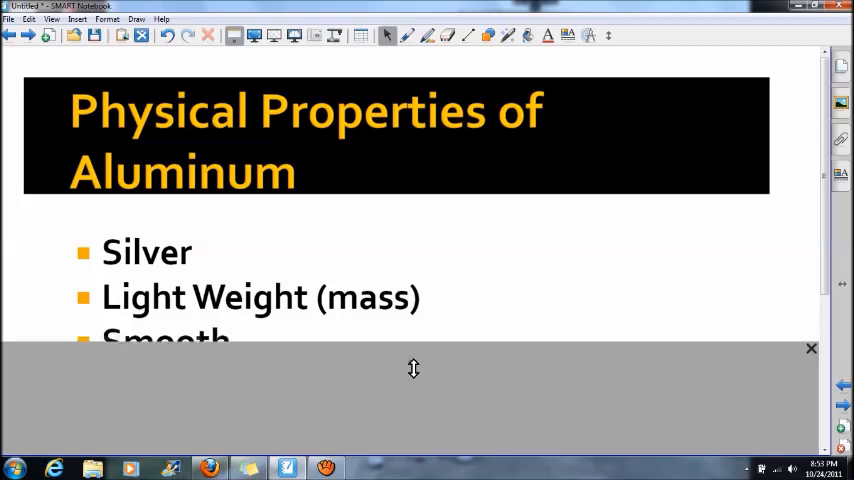
{"action": "left_click_drag", "start_coordinate": [412, 368], "coordinate": [478, 394]}
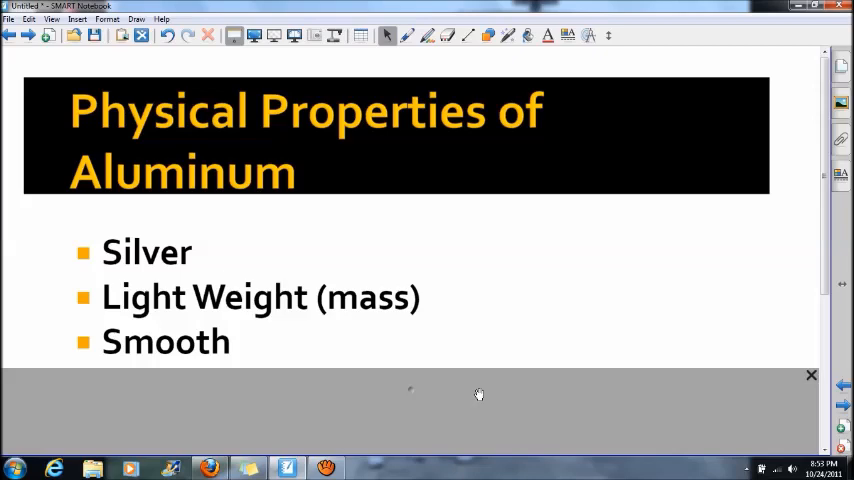
{"action": "mouse_move", "coordinate": [816, 244]}
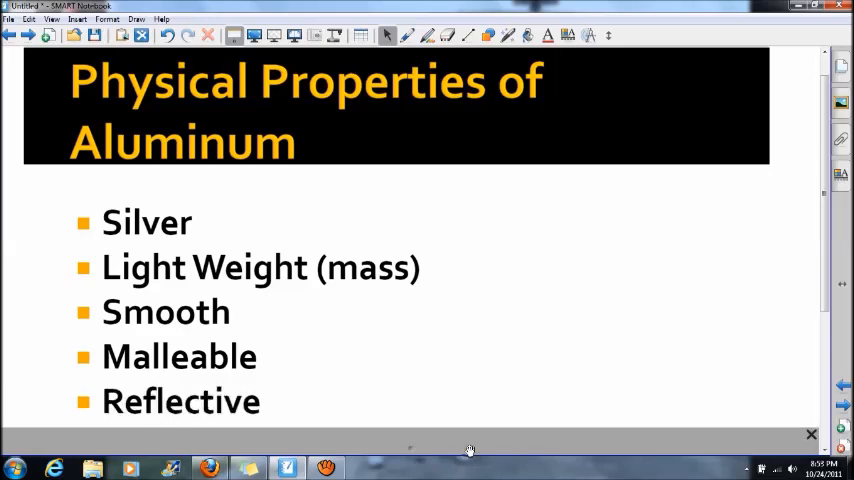
{"action": "mouse_move", "coordinate": [474, 440]}
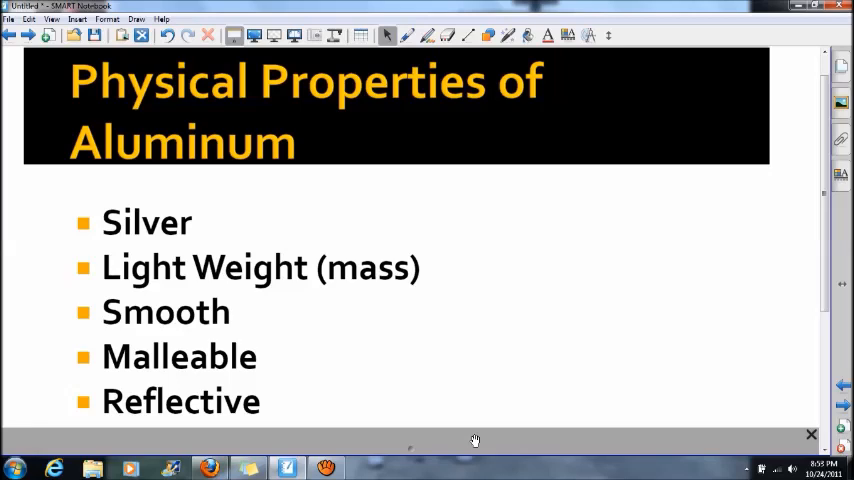
{"action": "mouse_move", "coordinate": [580, 436]}
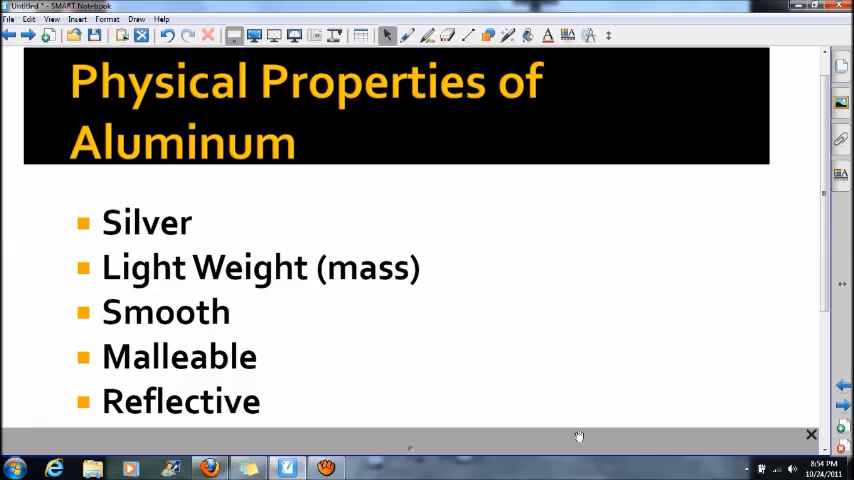
Step: Uncover the remaining properties Malleable, Reflective, Strong and Non-Toxic
{"action": "scroll", "scroll_direction": "down", "scroll_amount": 3}
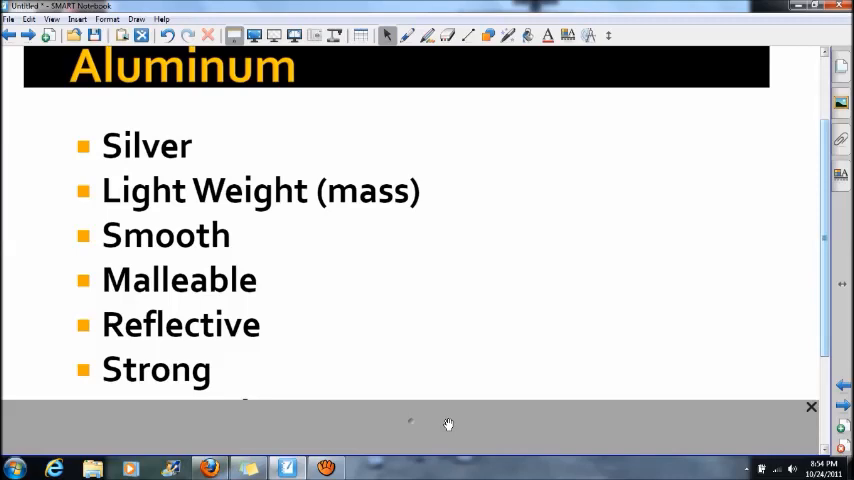
{"action": "mouse_move", "coordinate": [414, 420]}
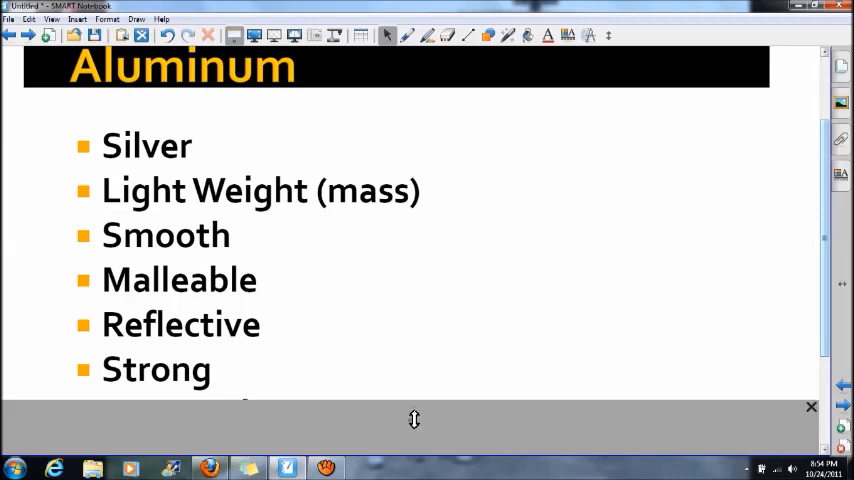
{"action": "left_click", "coordinate": [810, 408]}
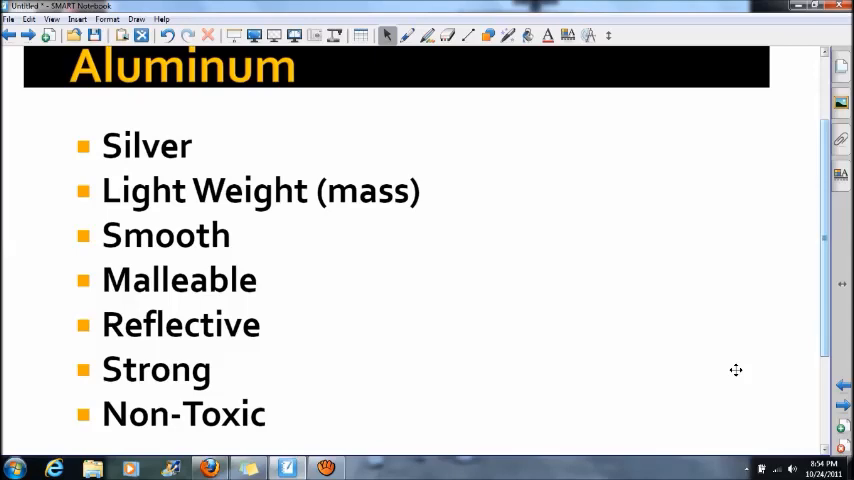
{"action": "mouse_move", "coordinate": [744, 366]}
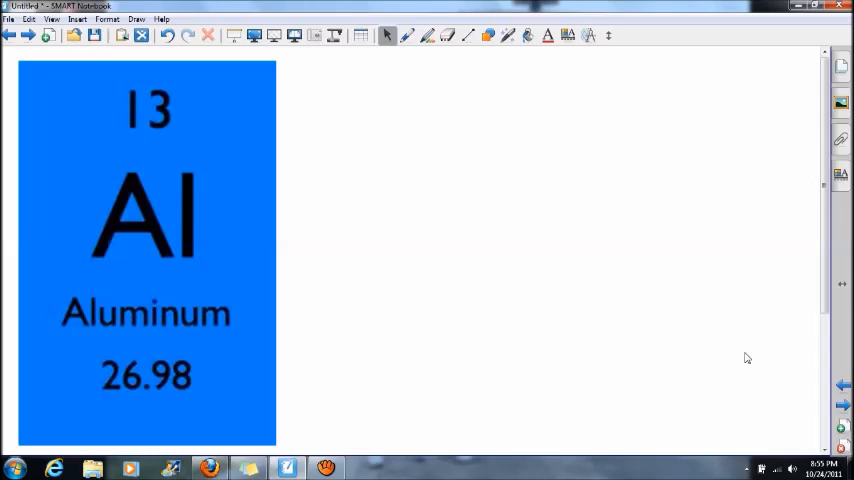
{"action": "mouse_move", "coordinate": [736, 348]}
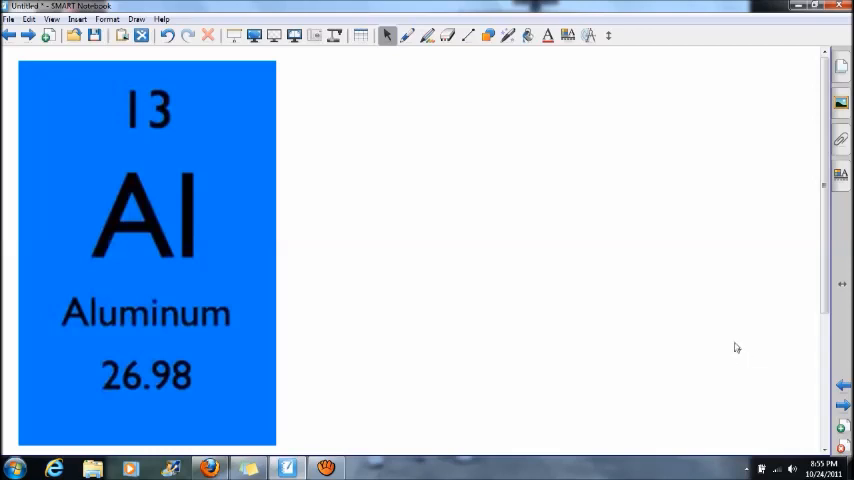
Step: Draw an arrow from the word Aluminum to the NAME label with the pen
{"action": "left_click", "coordinate": [408, 36]}
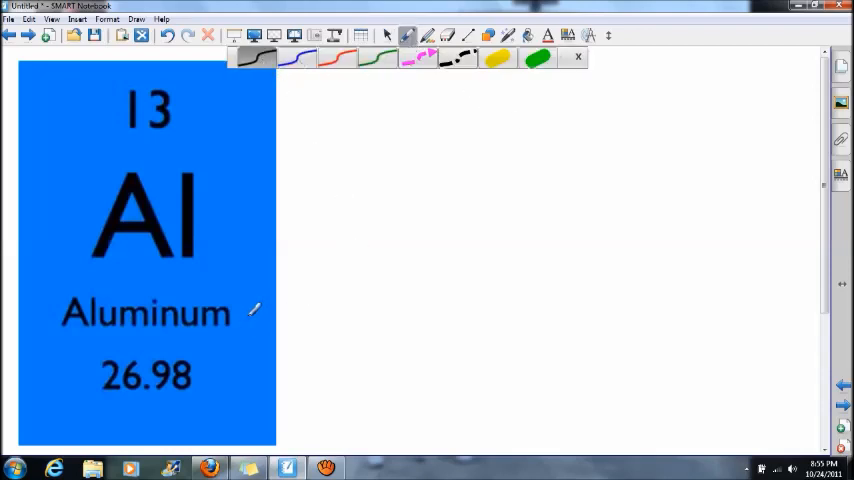
{"action": "left_click_drag", "start_coordinate": [256, 316], "coordinate": [360, 312]}
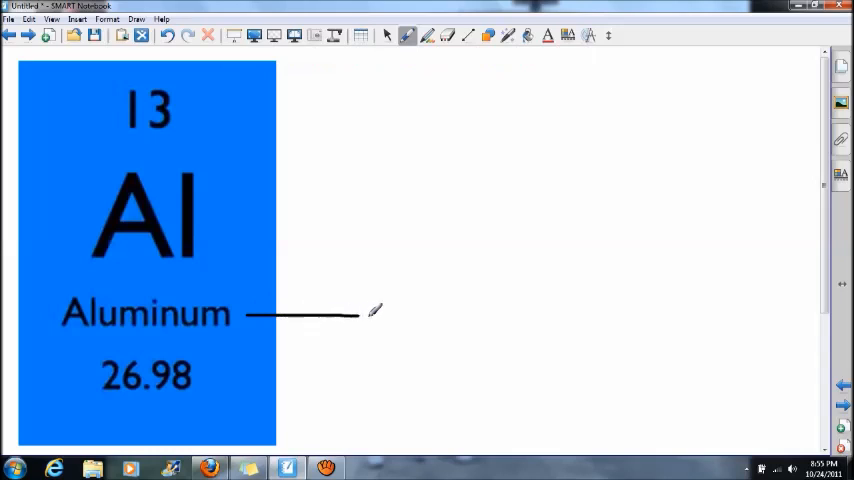
{"action": "left_click_drag", "start_coordinate": [356, 312], "coordinate": [450, 320]}
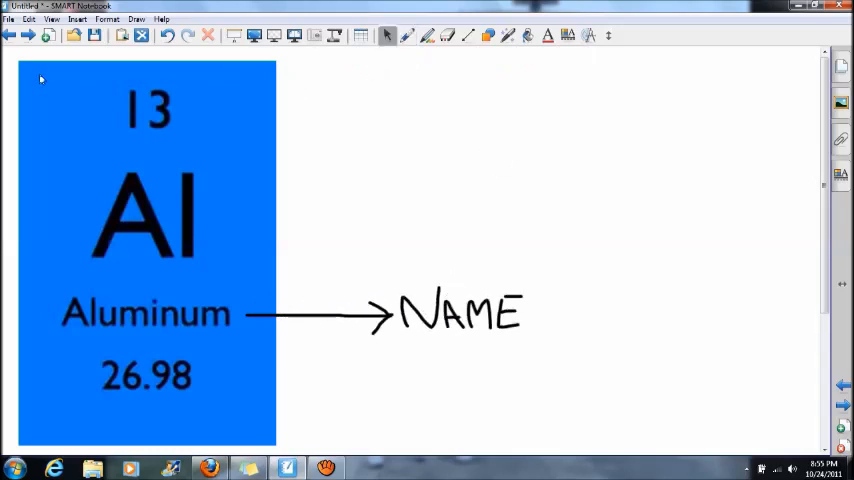
{"action": "mouse_move", "coordinate": [276, 192]}
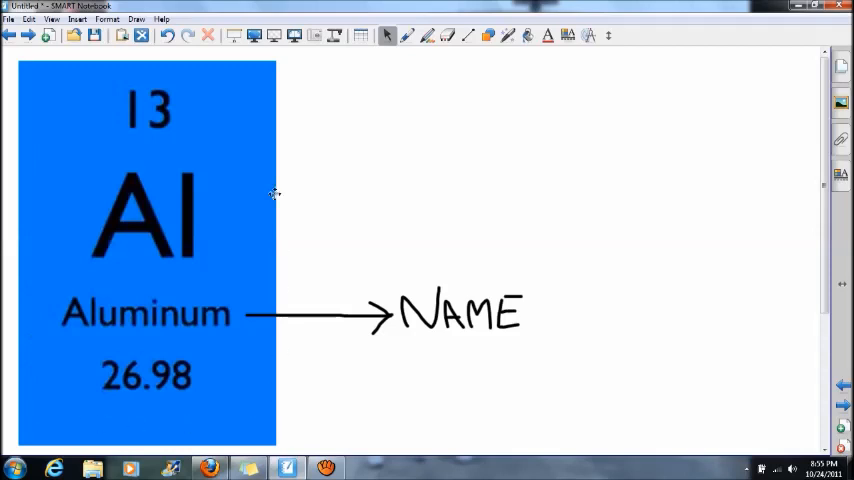
{"action": "mouse_move", "coordinate": [272, 376]}
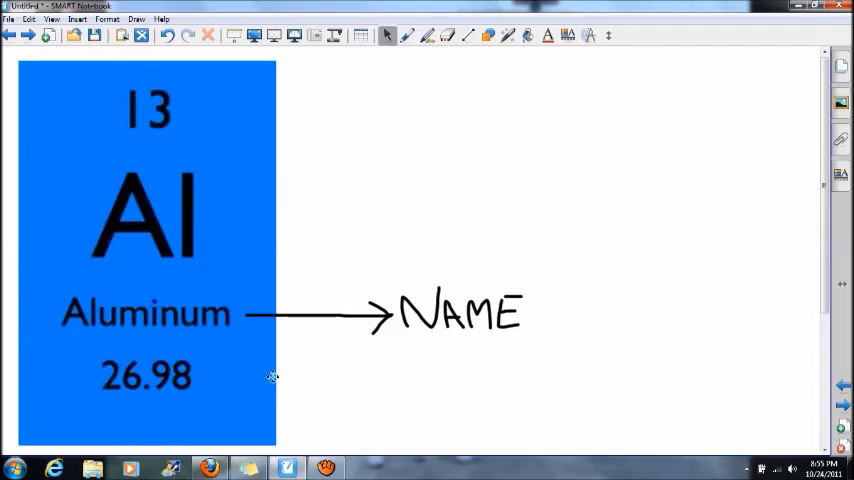
{"action": "mouse_move", "coordinate": [730, 136]}
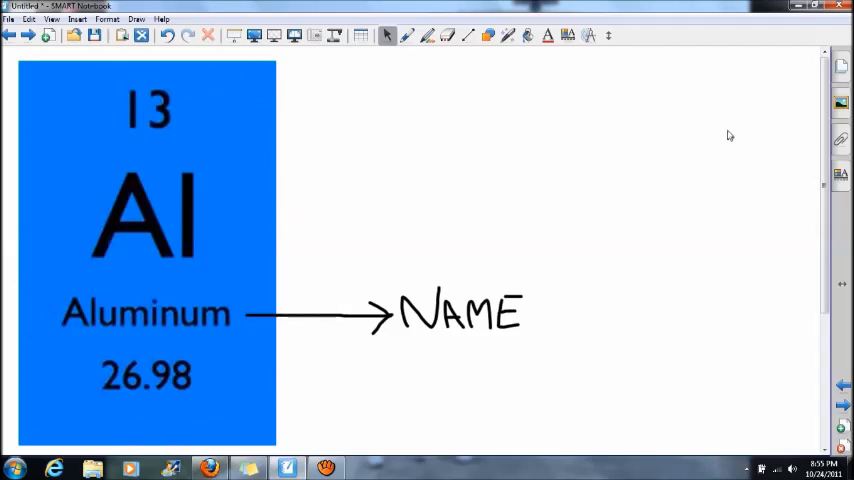
{"action": "mouse_move", "coordinate": [14, 298]}
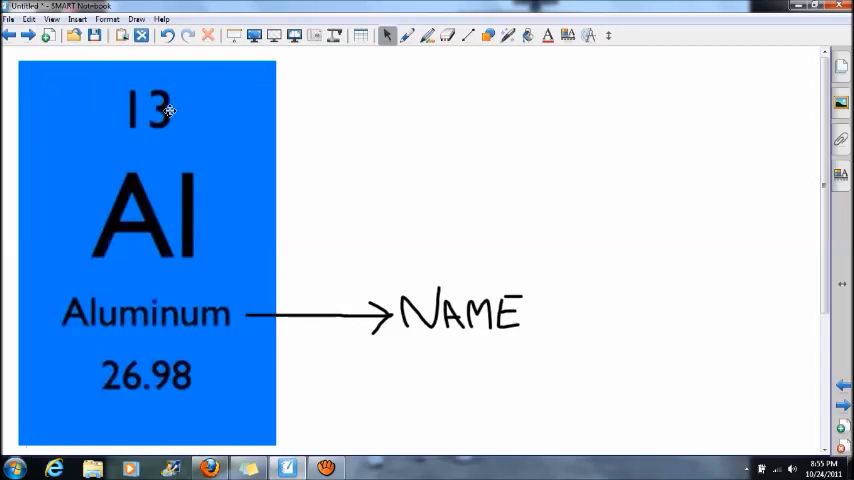
{"action": "mouse_move", "coordinate": [184, 216]}
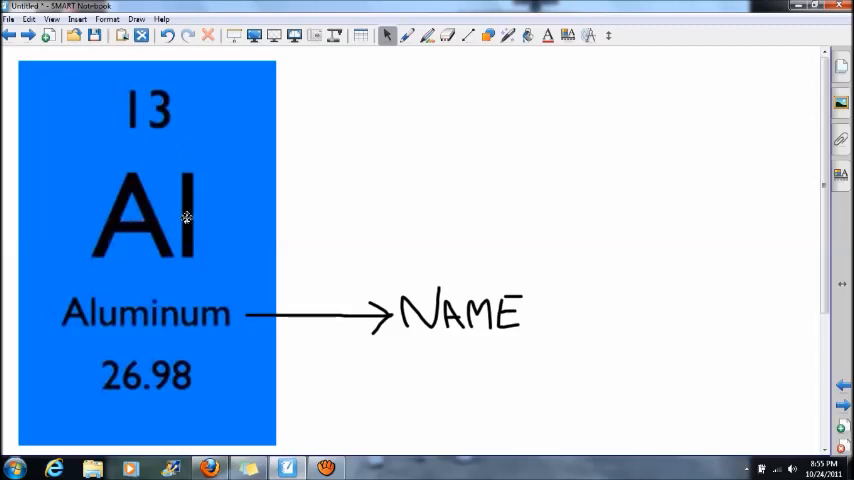
{"action": "mouse_move", "coordinate": [184, 330]}
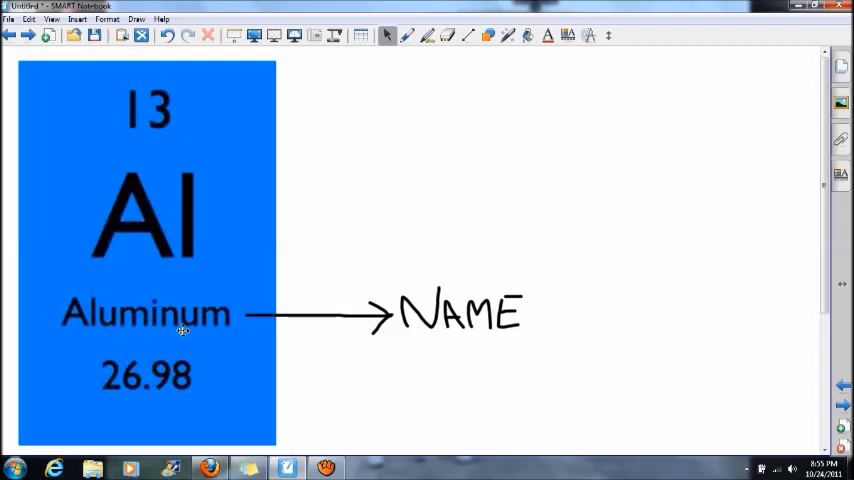
{"action": "mouse_move", "coordinate": [144, 398]}
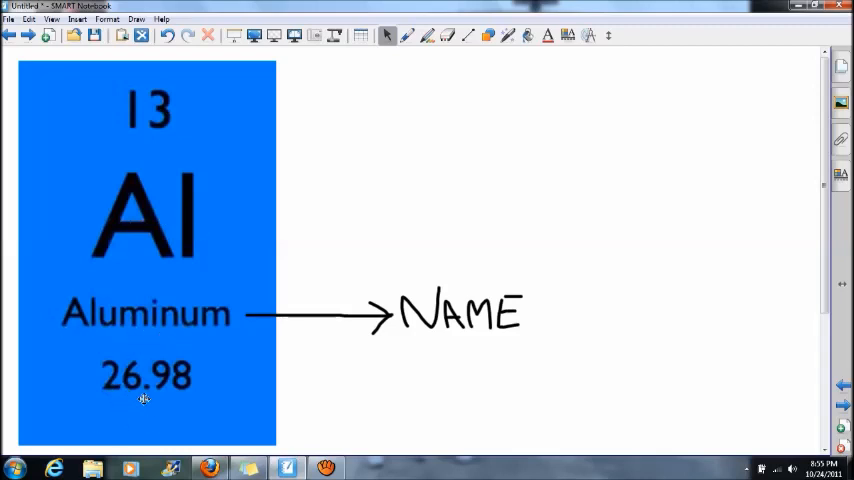
{"action": "mouse_move", "coordinate": [296, 392]}
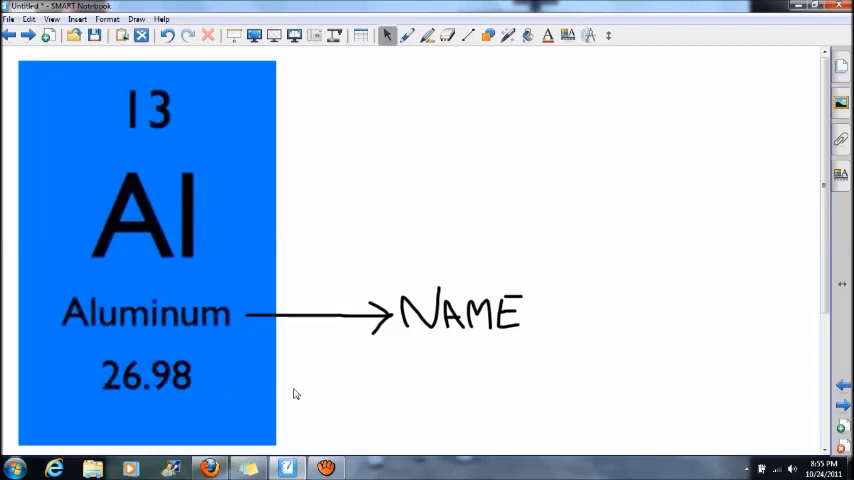
Step: Draw an arrow from the Al symbol toward the Symbol label
{"action": "left_click", "coordinate": [408, 36]}
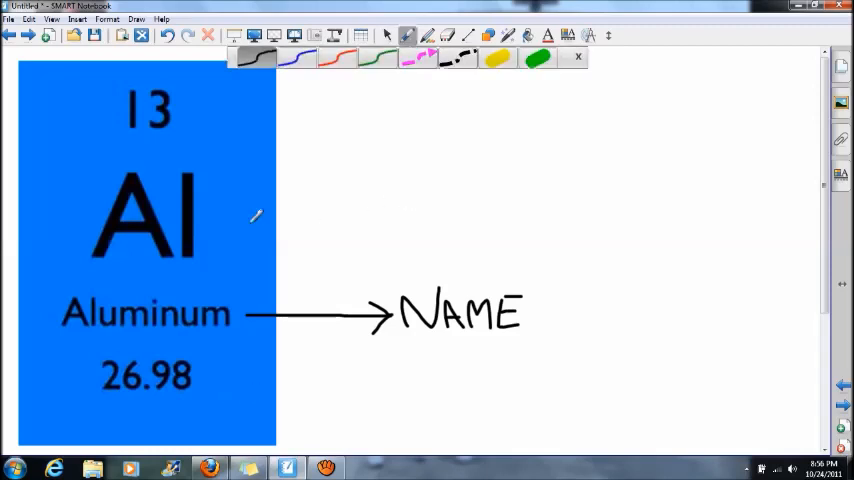
{"action": "left_click_drag", "start_coordinate": [210, 216], "coordinate": [264, 208]}
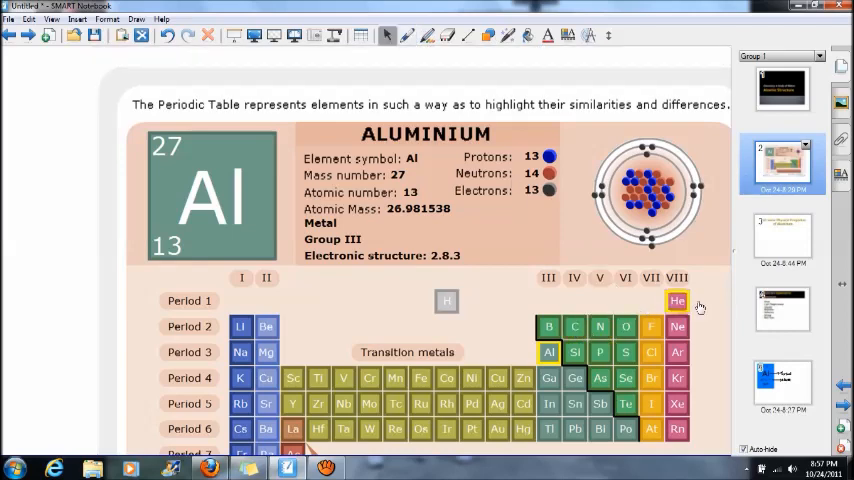
Step: Browse Carbon, Nitrogen, Boron, Helium and Lithium details on the periodic table
{"action": "left_click", "coordinate": [576, 326]}
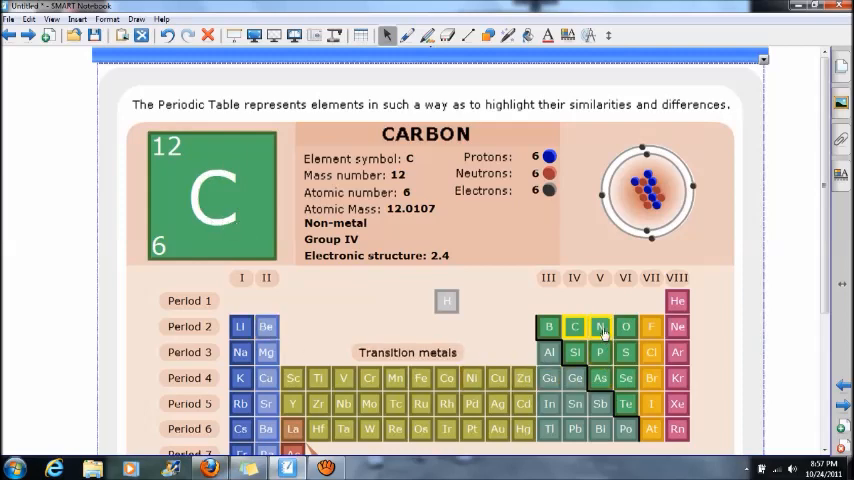
{"action": "left_click", "coordinate": [600, 326]}
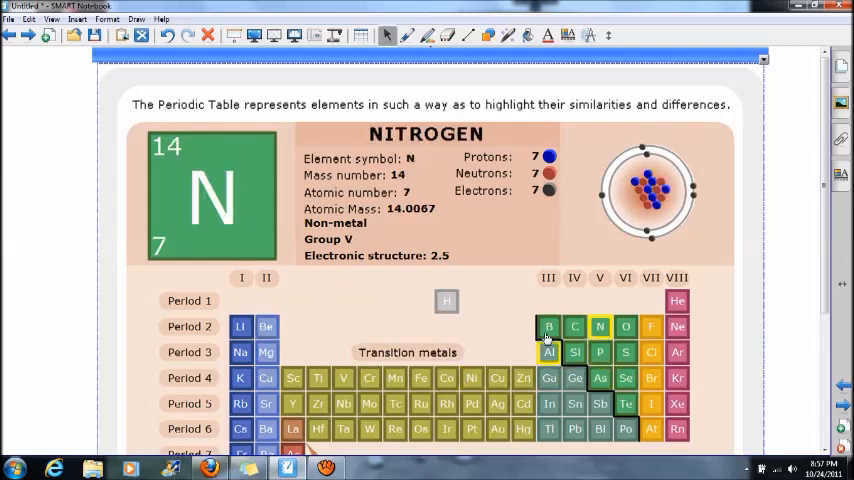
{"action": "left_click", "coordinate": [548, 326]}
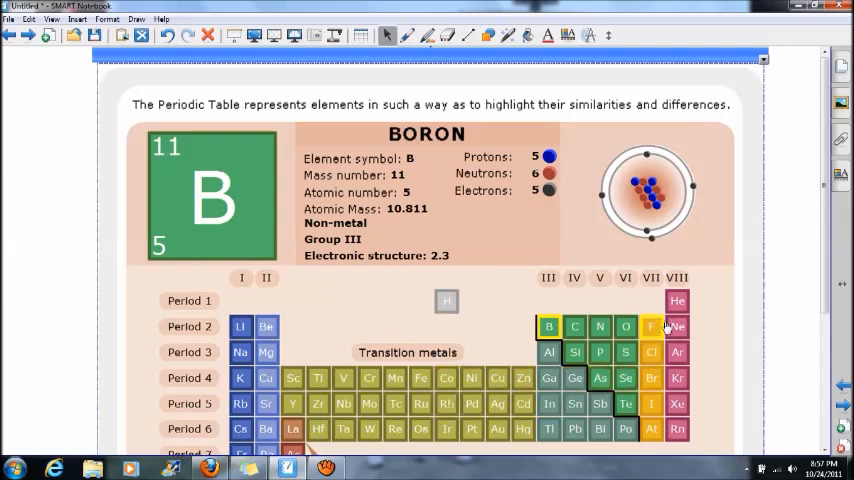
{"action": "left_click", "coordinate": [676, 300]}
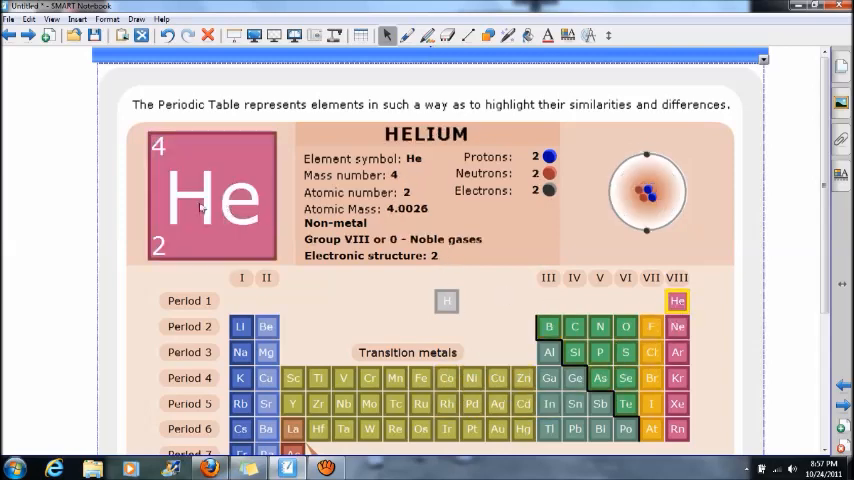
{"action": "mouse_move", "coordinate": [232, 216]}
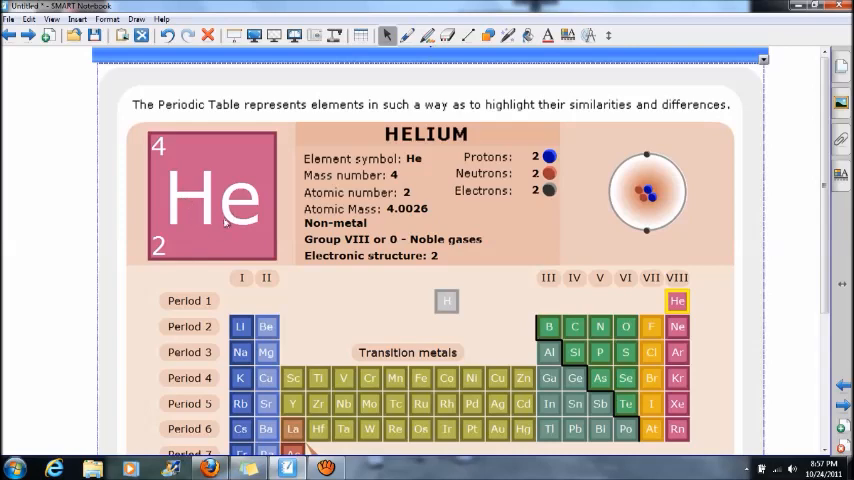
{"action": "left_click", "coordinate": [240, 328]}
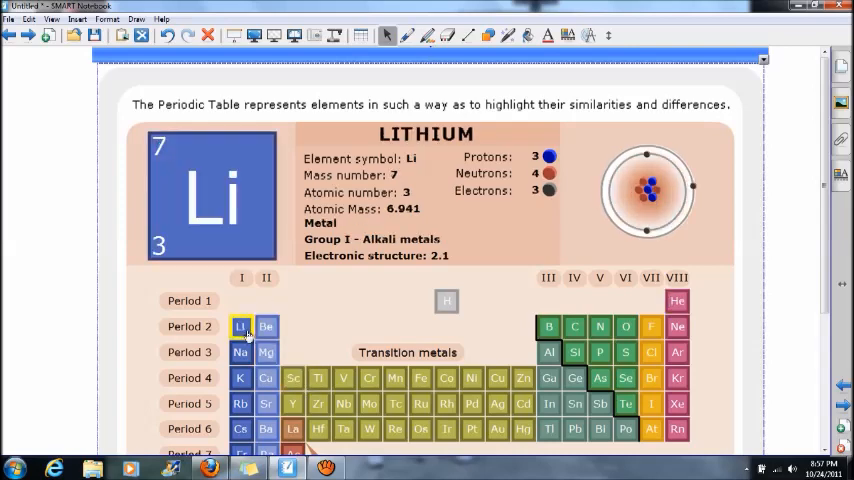
{"action": "mouse_move", "coordinate": [224, 216]}
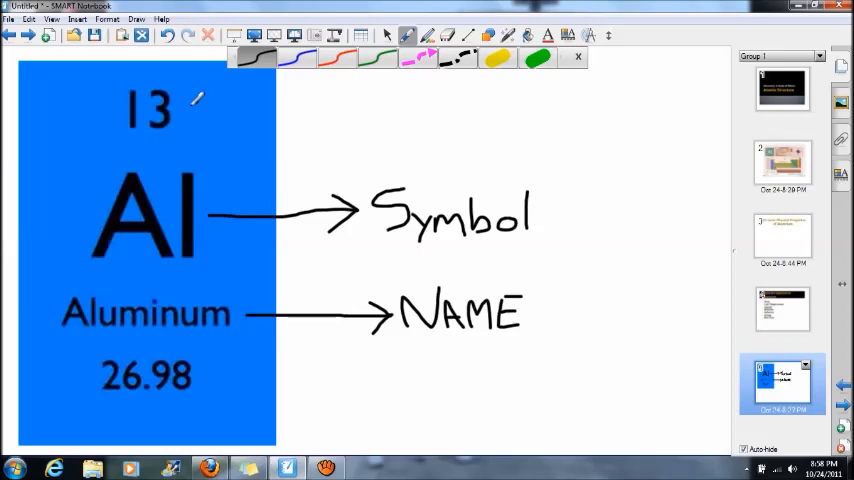
Step: Draw an arrow from 13 and label it Atomic #
{"action": "left_click_drag", "start_coordinate": [196, 104], "coordinate": [324, 96]}
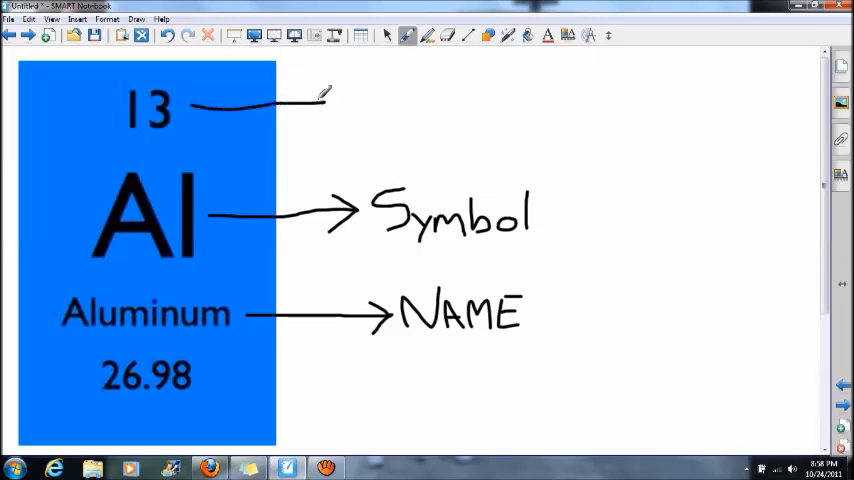
{"action": "left_click_drag", "start_coordinate": [300, 104], "coordinate": [324, 100]}
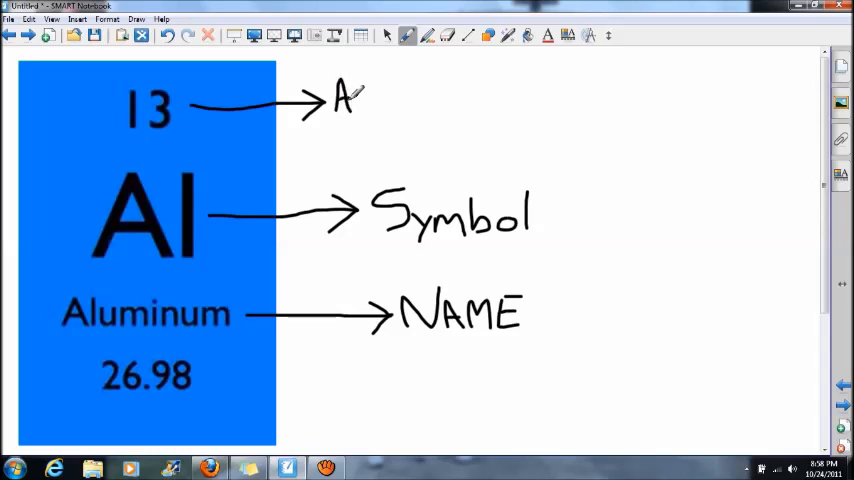
{"action": "type", "text": "Atomic #"}
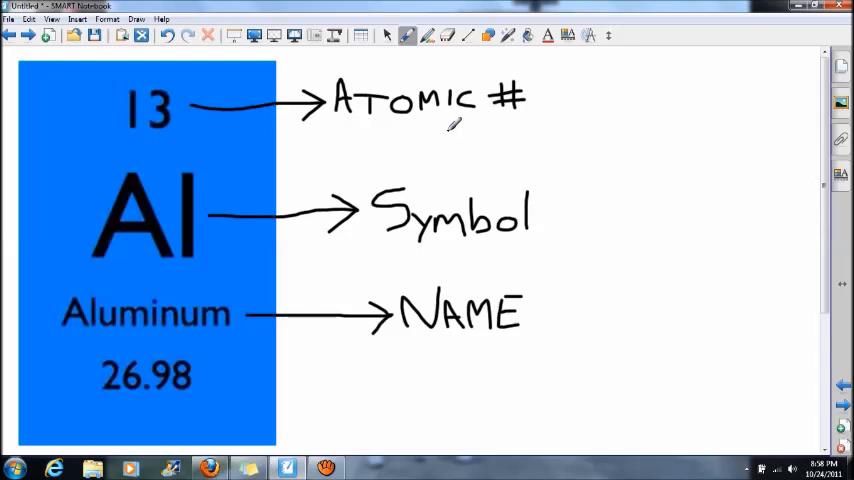
Step: In red ink, write PROTONS under Atomic # and underline 13
{"action": "left_click", "coordinate": [428, 36]}
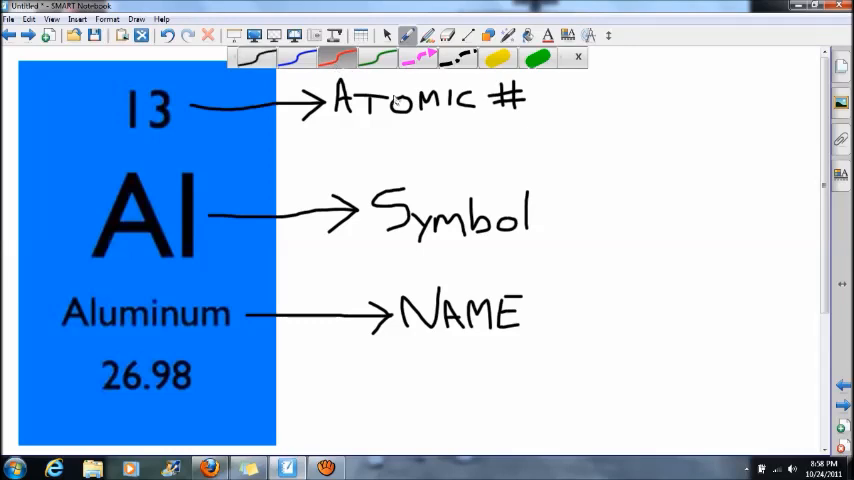
{"action": "left_click", "coordinate": [576, 56]}
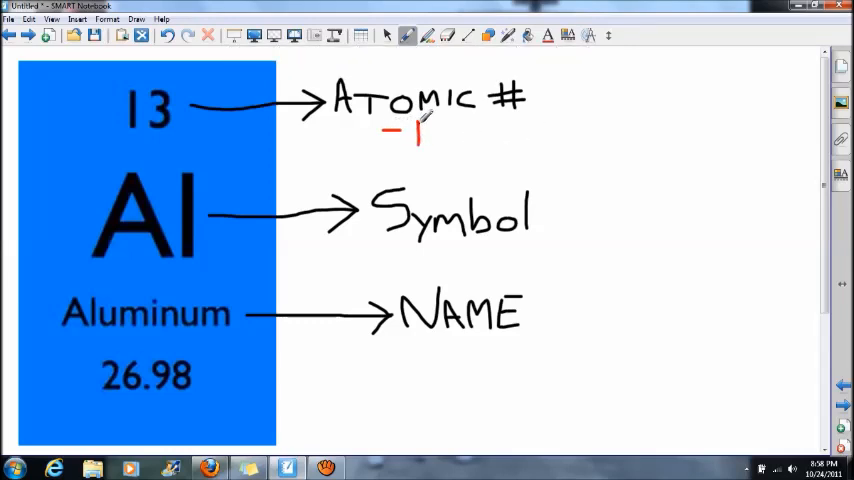
{"action": "type", "text": "PROTO"}
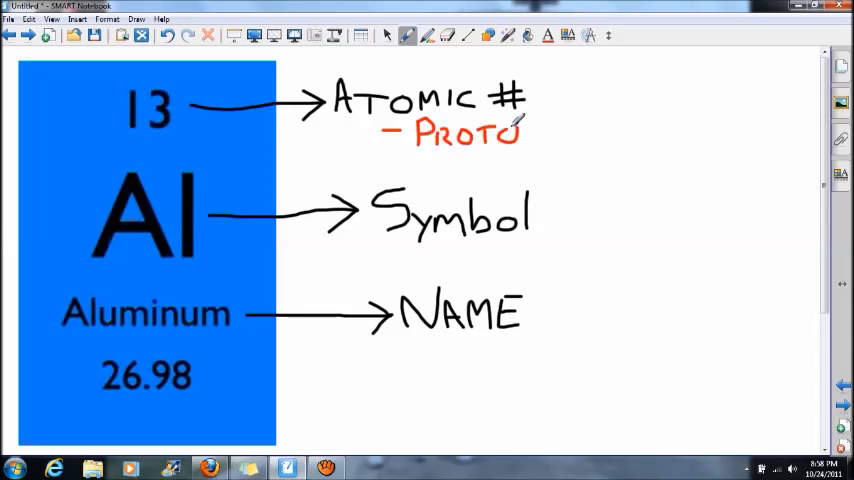
{"action": "type", "text": "N"}
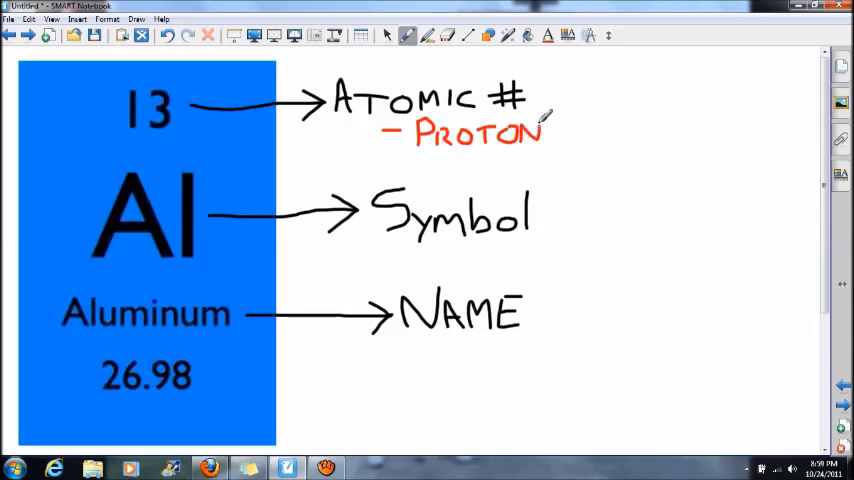
{"action": "type", "text": "S"}
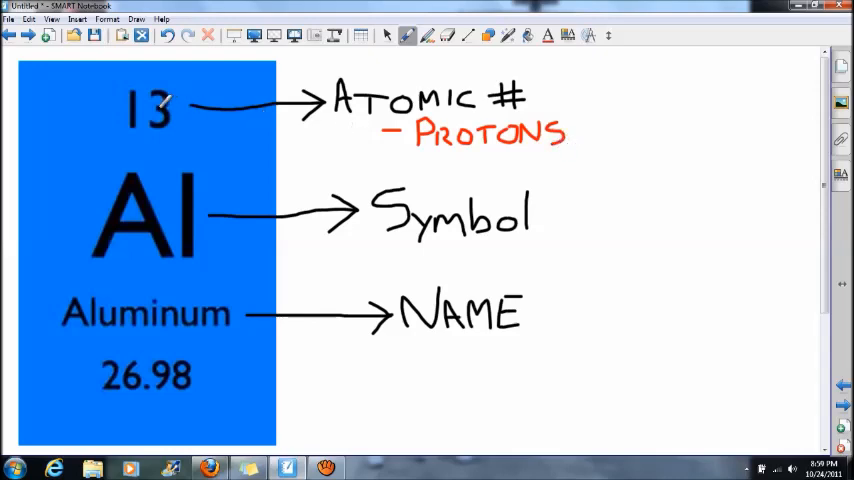
{"action": "left_click_drag", "start_coordinate": [110, 138], "coordinate": [196, 138]}
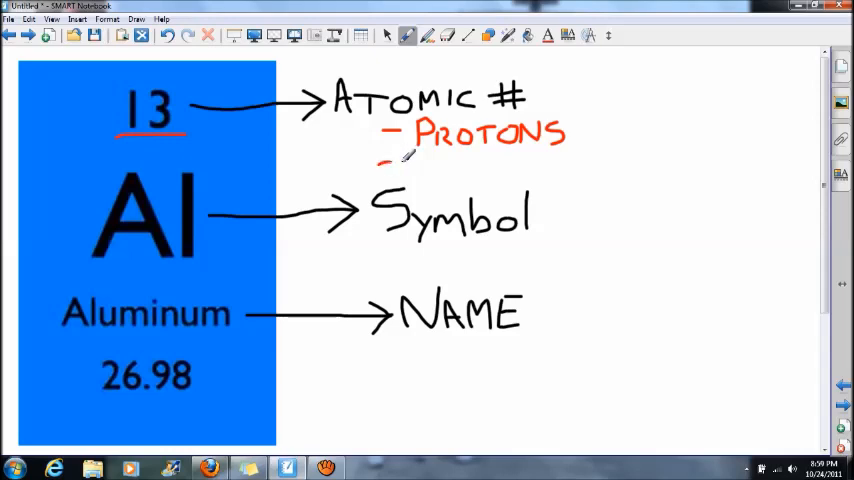
Step: Add a second red bullet ELECTRONS beneath PROTONS, then return to black ink
{"action": "left_click_drag", "start_coordinate": [384, 164], "coordinate": [430, 170]}
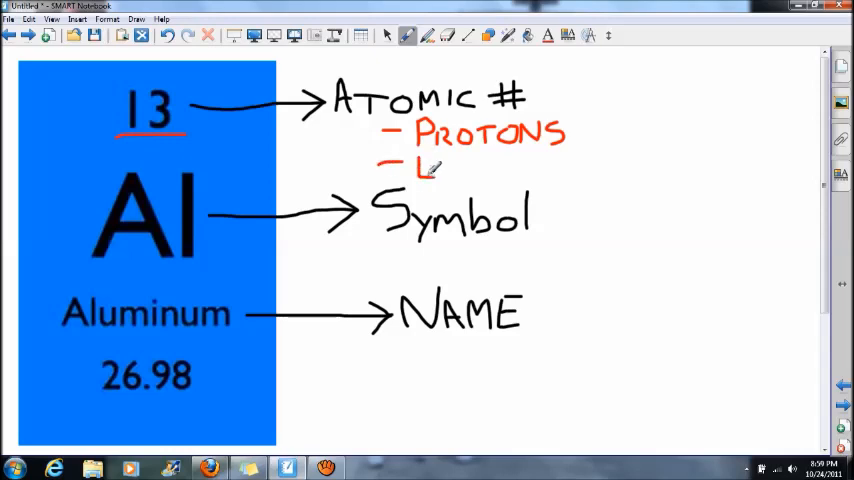
{"action": "type", "text": "E"}
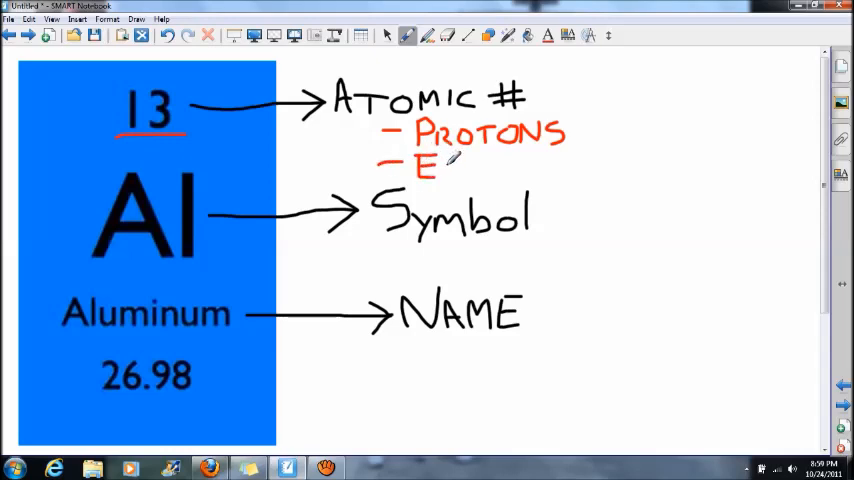
{"action": "left_click_drag", "start_coordinate": [430, 164], "coordinate": [600, 164]}
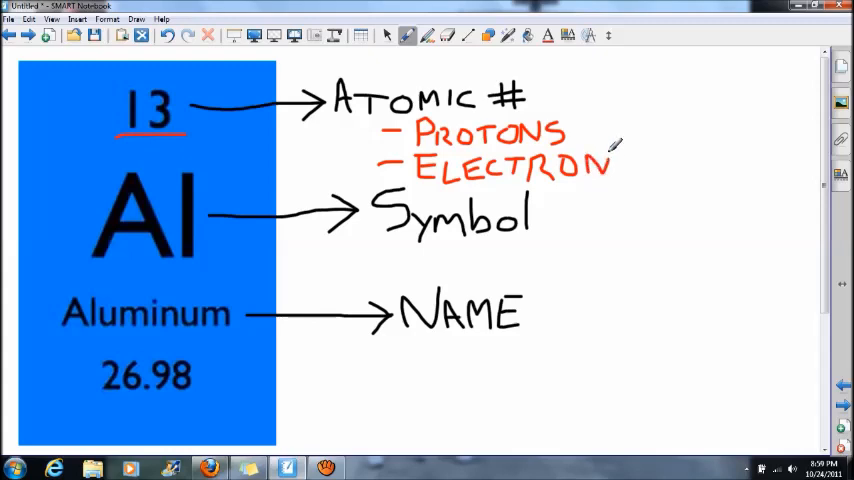
{"action": "left_click_drag", "start_coordinate": [610, 160], "coordinate": [640, 164]}
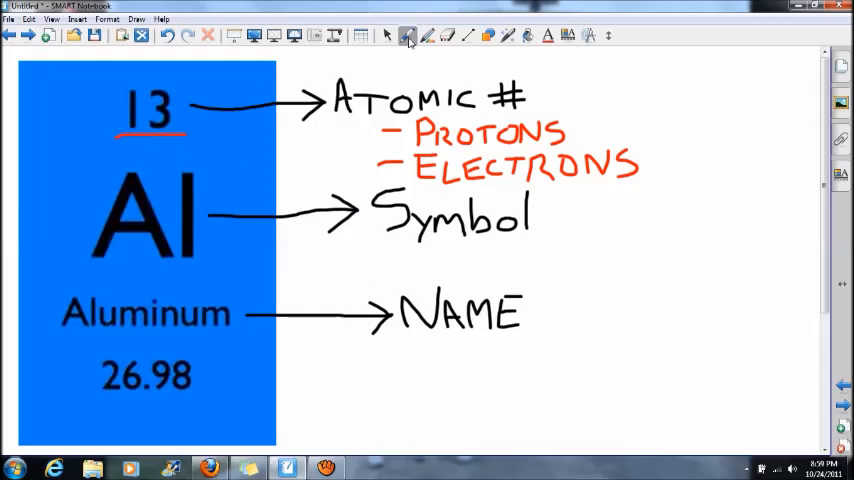
{"action": "left_click", "coordinate": [408, 36]}
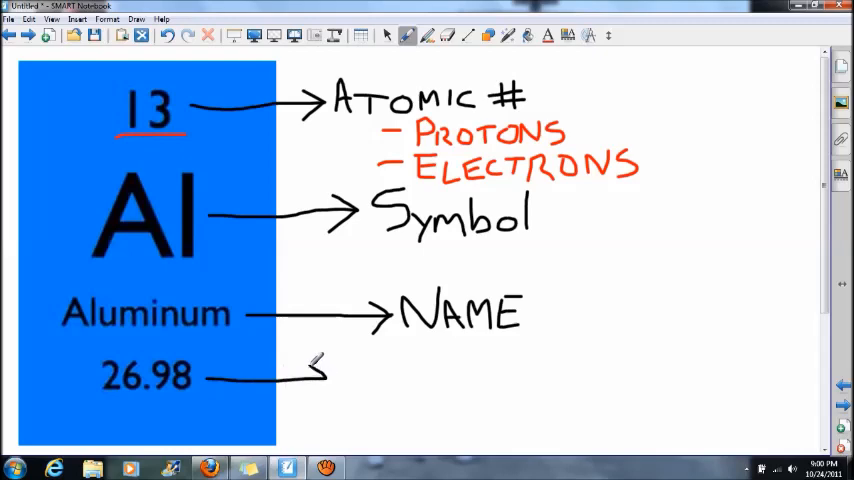
Step: Draw an arrow from 26.98 for the MASS # label and underline 26.98 in green
{"action": "left_click_drag", "start_coordinate": [316, 376], "coordinate": [336, 378]}
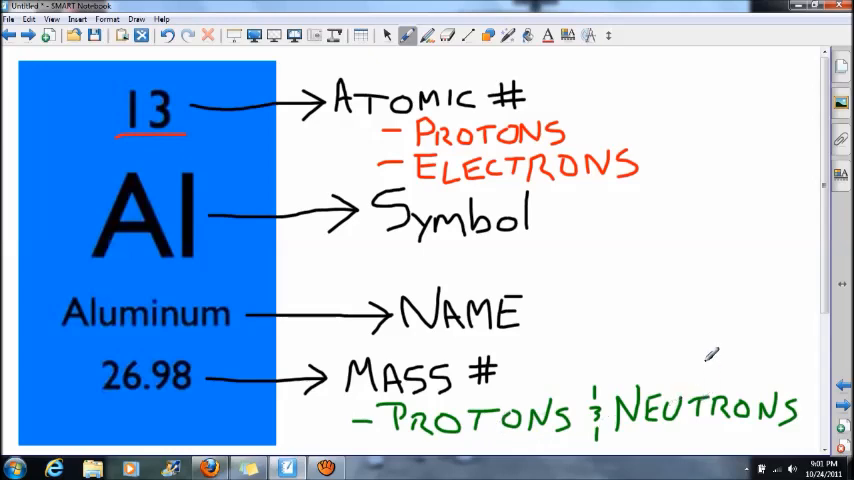
{"action": "left_click_drag", "start_coordinate": [96, 398], "coordinate": [150, 398]}
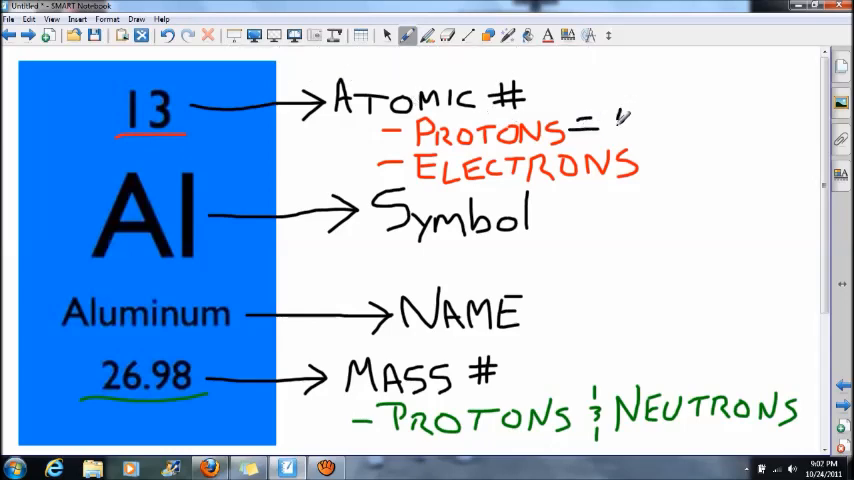
Step: Write PROTONS = 13 and ELECTRONS = 13 after the red bullets
{"action": "type", "text": "13"}
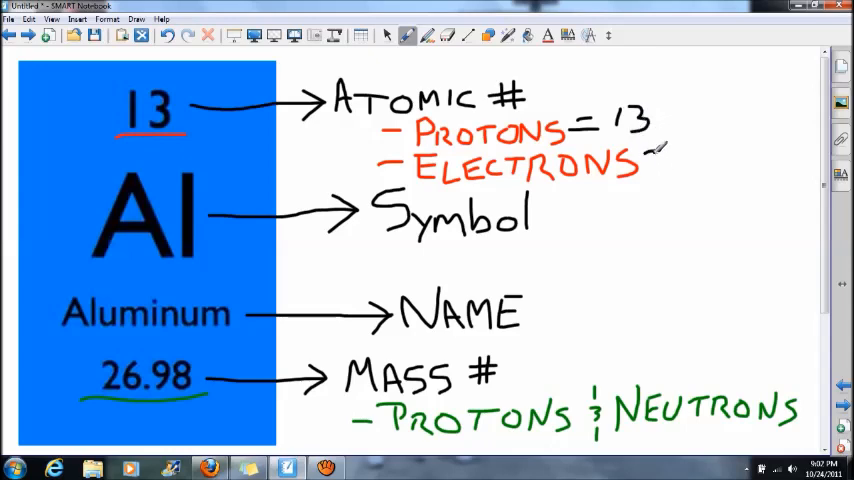
{"action": "left_click_drag", "start_coordinate": [656, 160], "coordinate": [684, 150]}
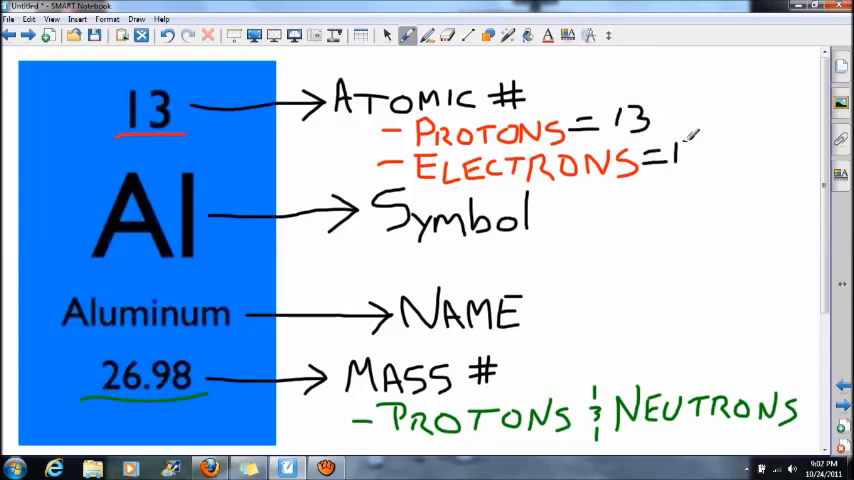
{"action": "type", "text": "13"}
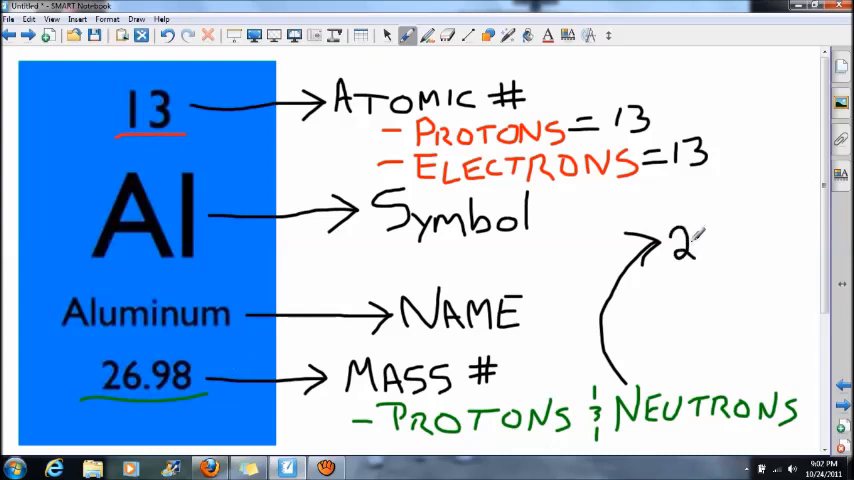
Step: Write 27 above NEUTRONS and draw a curve linking the protons to 27
{"action": "type", "text": "7"}
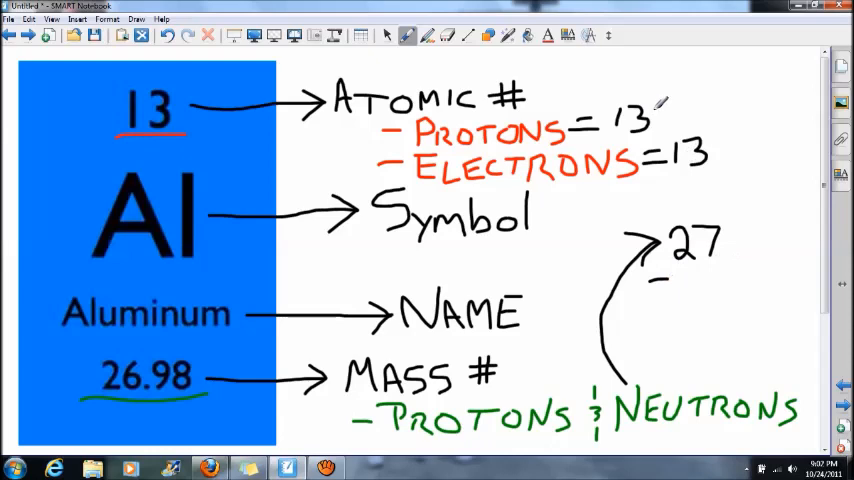
{"action": "left_click_drag", "start_coordinate": [660, 104], "coordinate": [750, 256]}
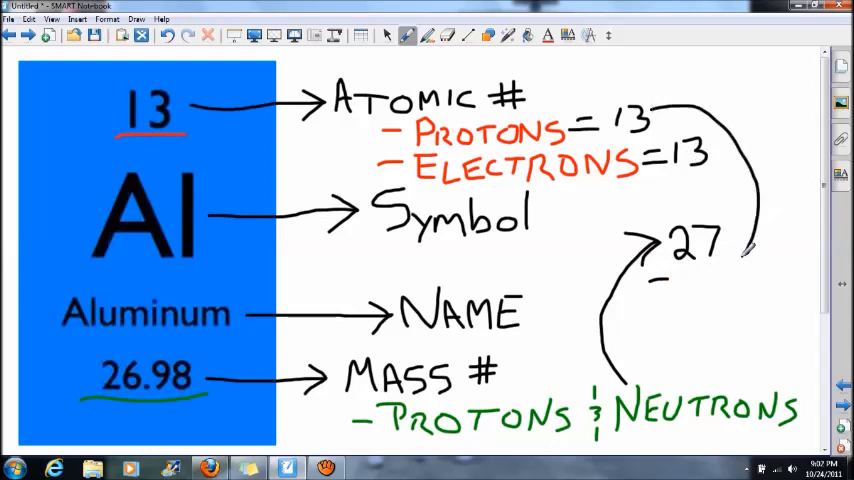